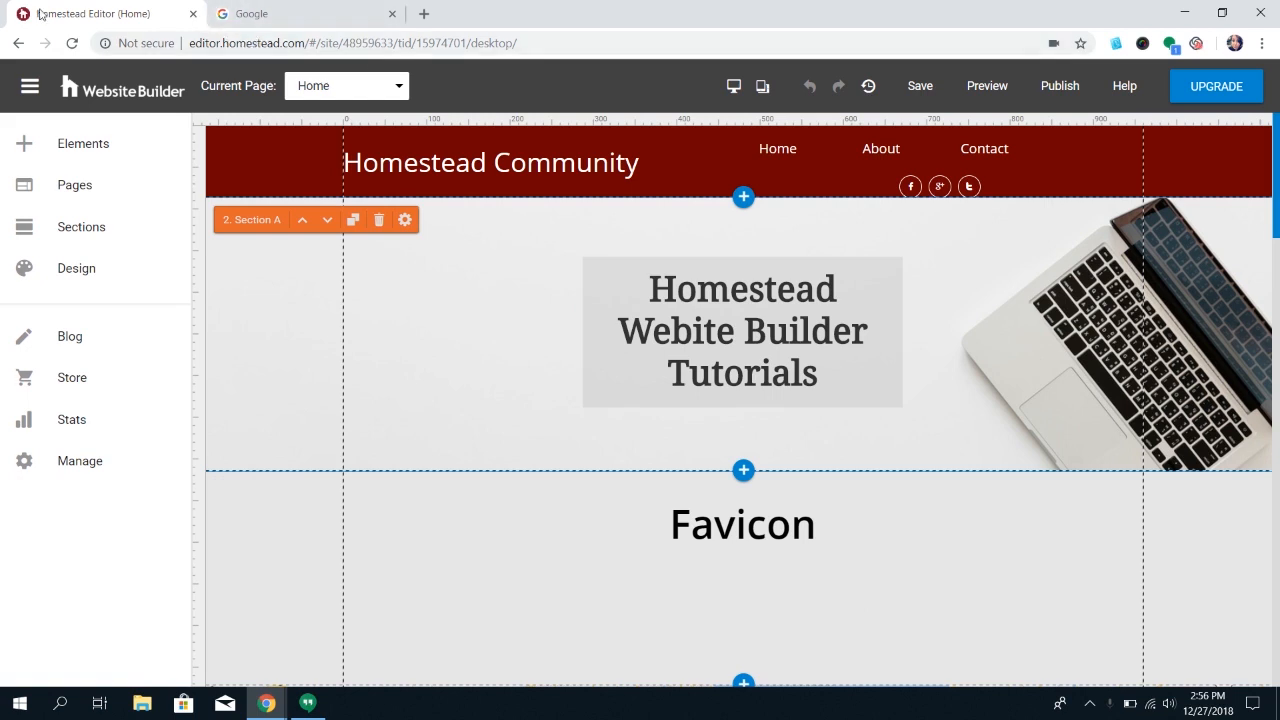
pyautogui.moveTo(370, 115)
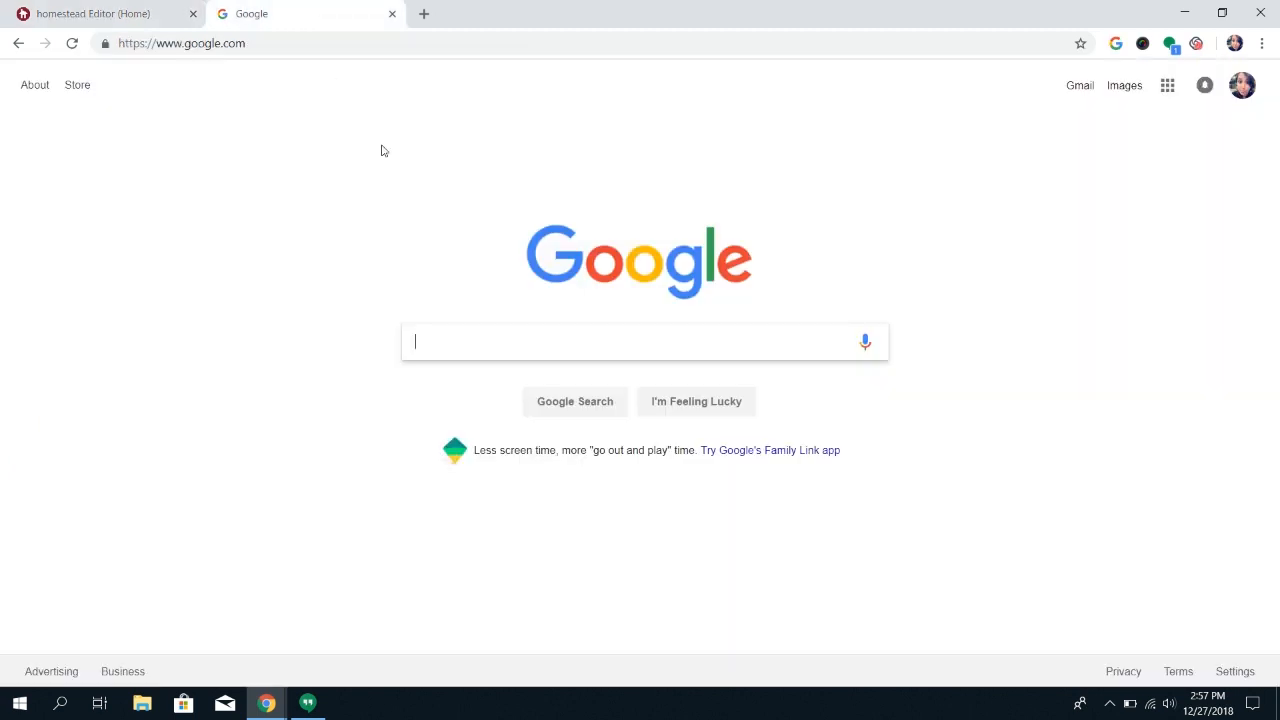
# Search Google for 'favicon generator' and scroll through the results
pyautogui.write('favicon generator')
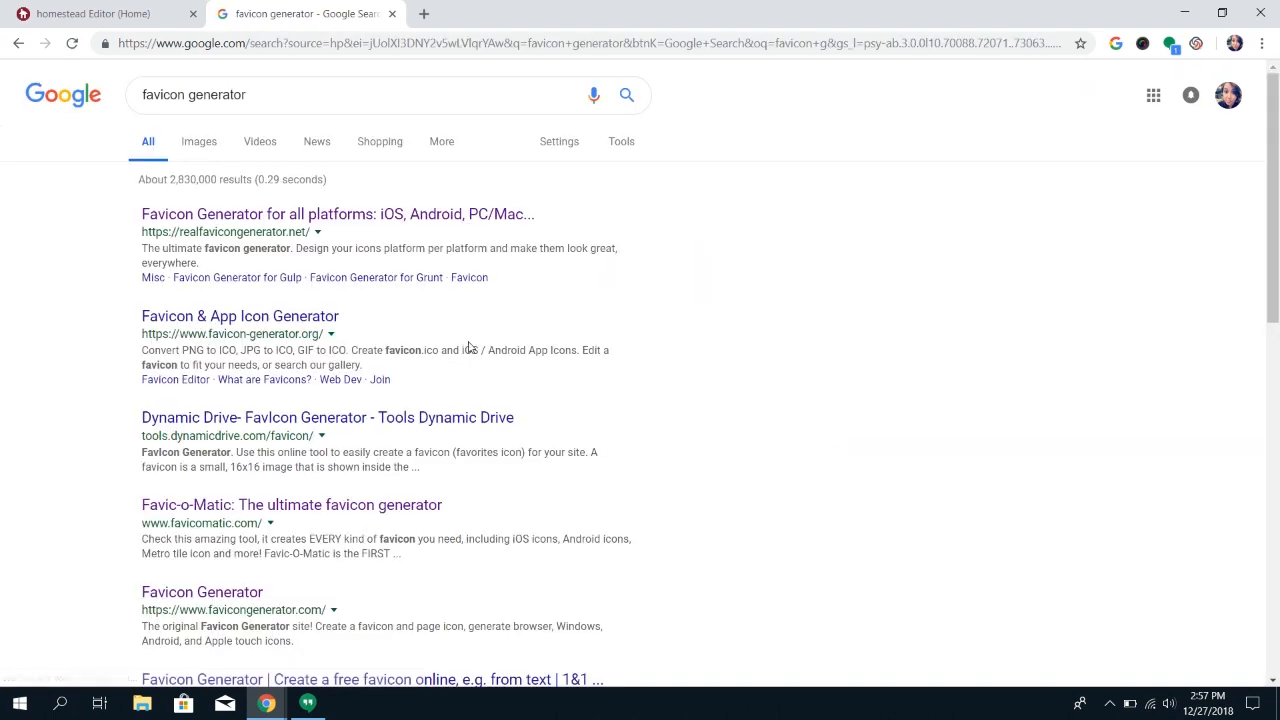
pyautogui.scroll(-3)
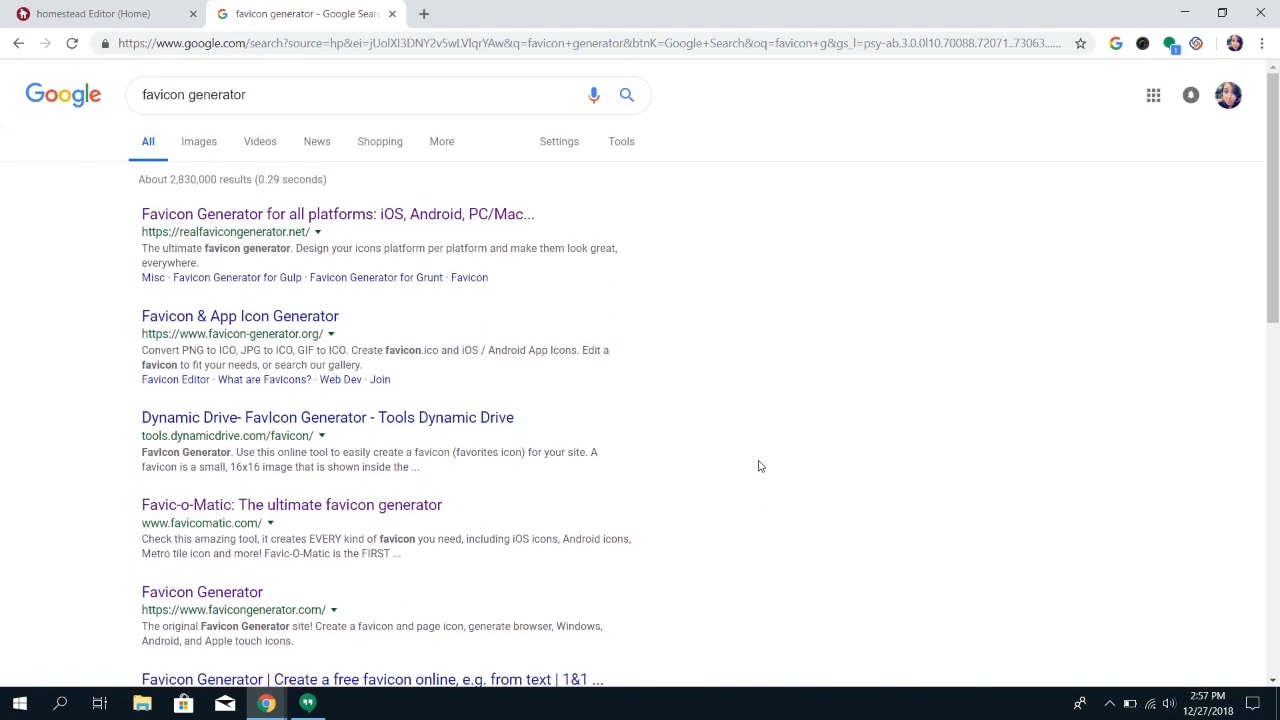
pyautogui.moveTo(745, 362)
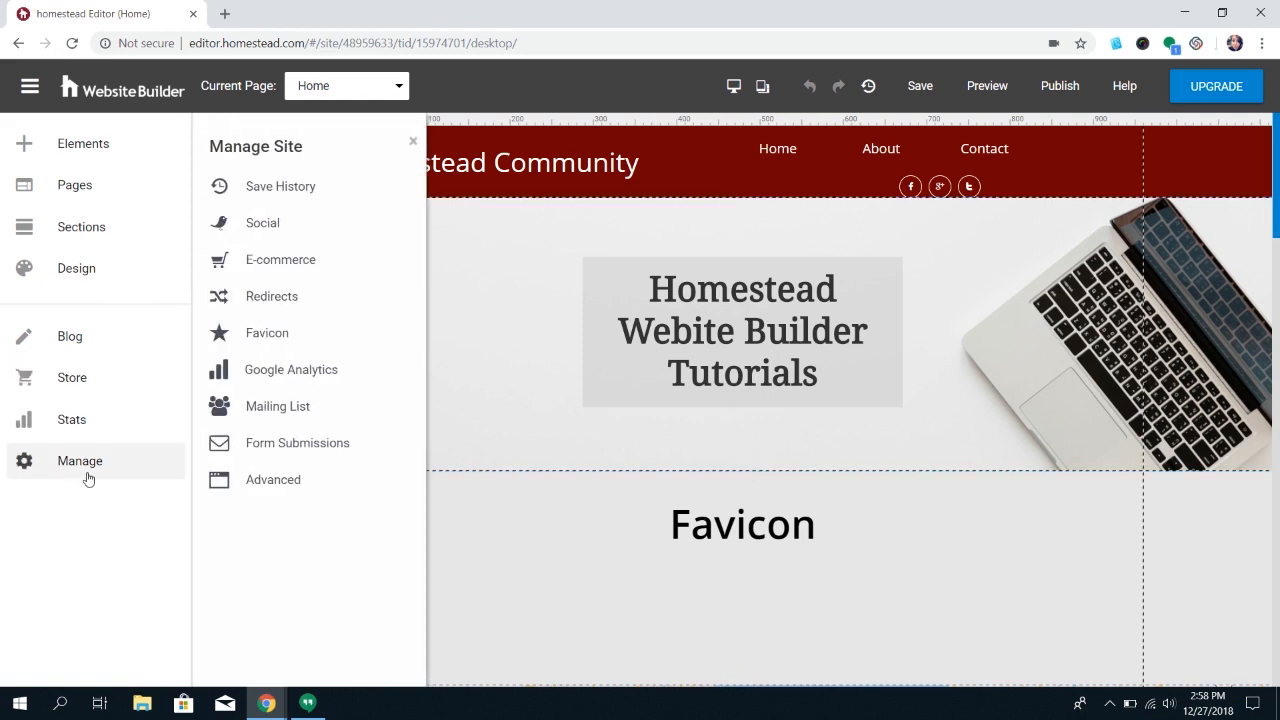
# Upload the Favicon72x72 image as the site favicon and start publishing
pyautogui.click(267, 332)
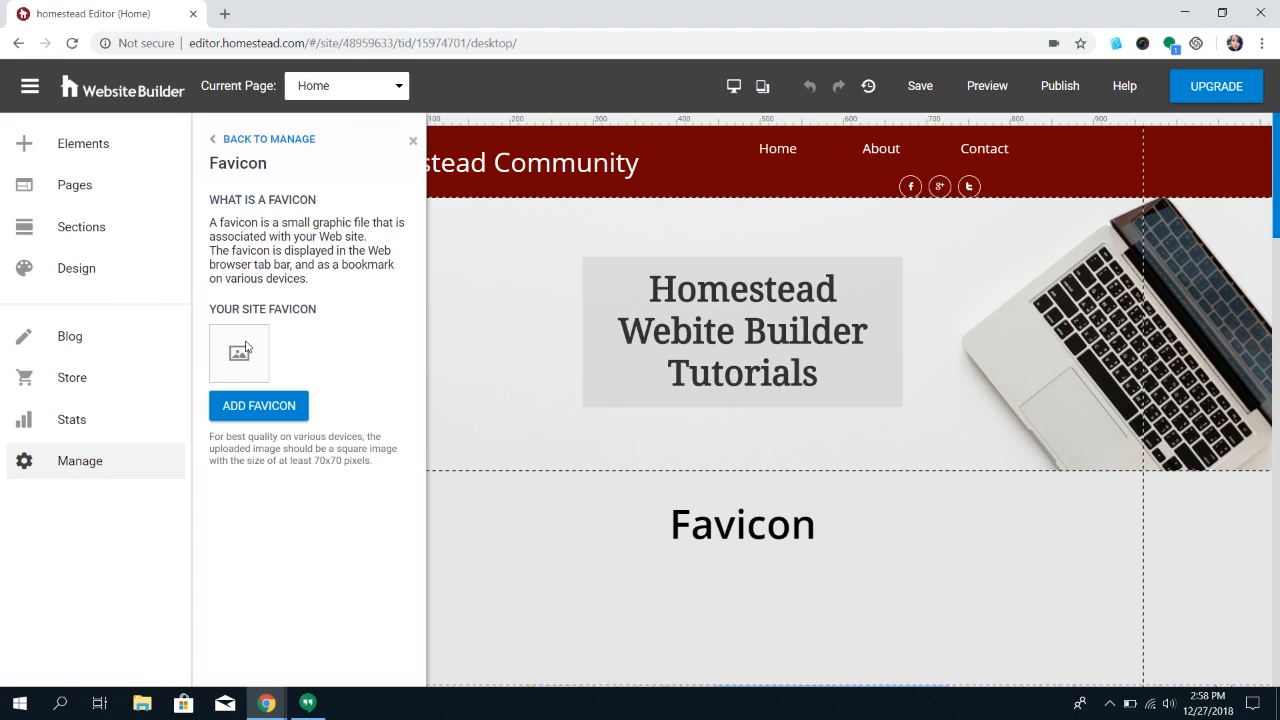
pyautogui.click(258, 405)
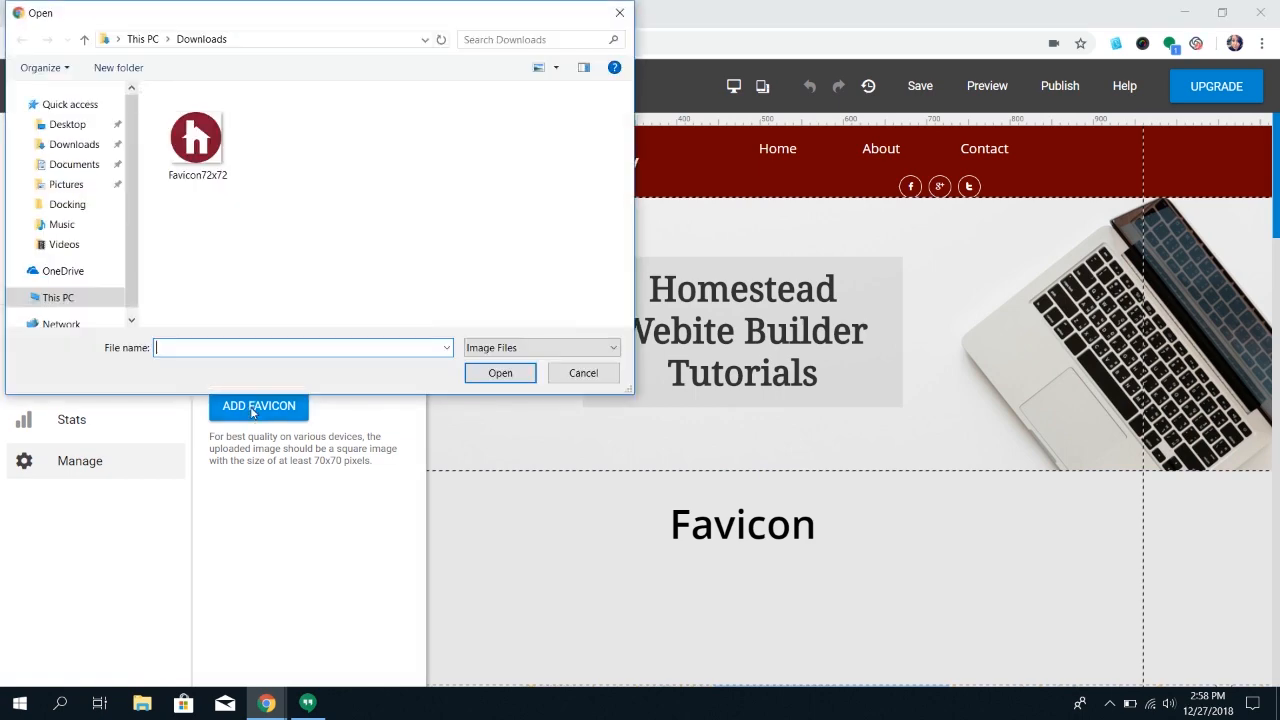
pyautogui.click(500, 372)
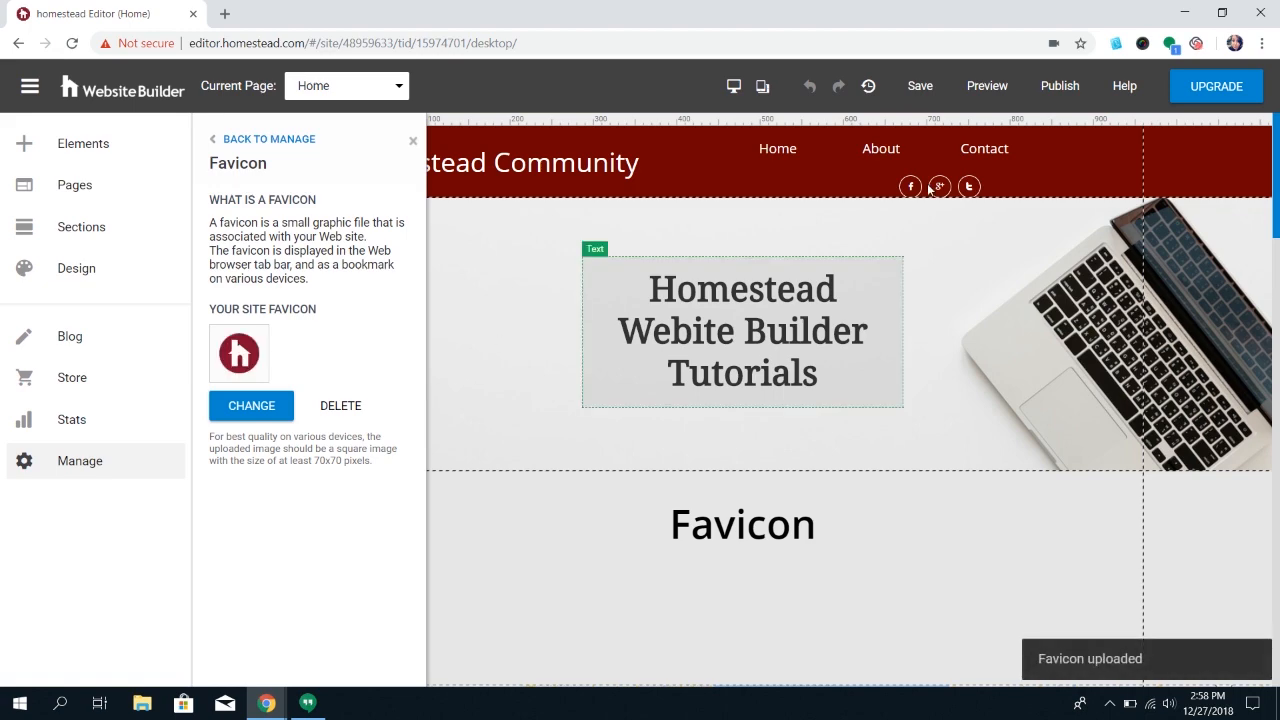
pyautogui.click(1059, 85)
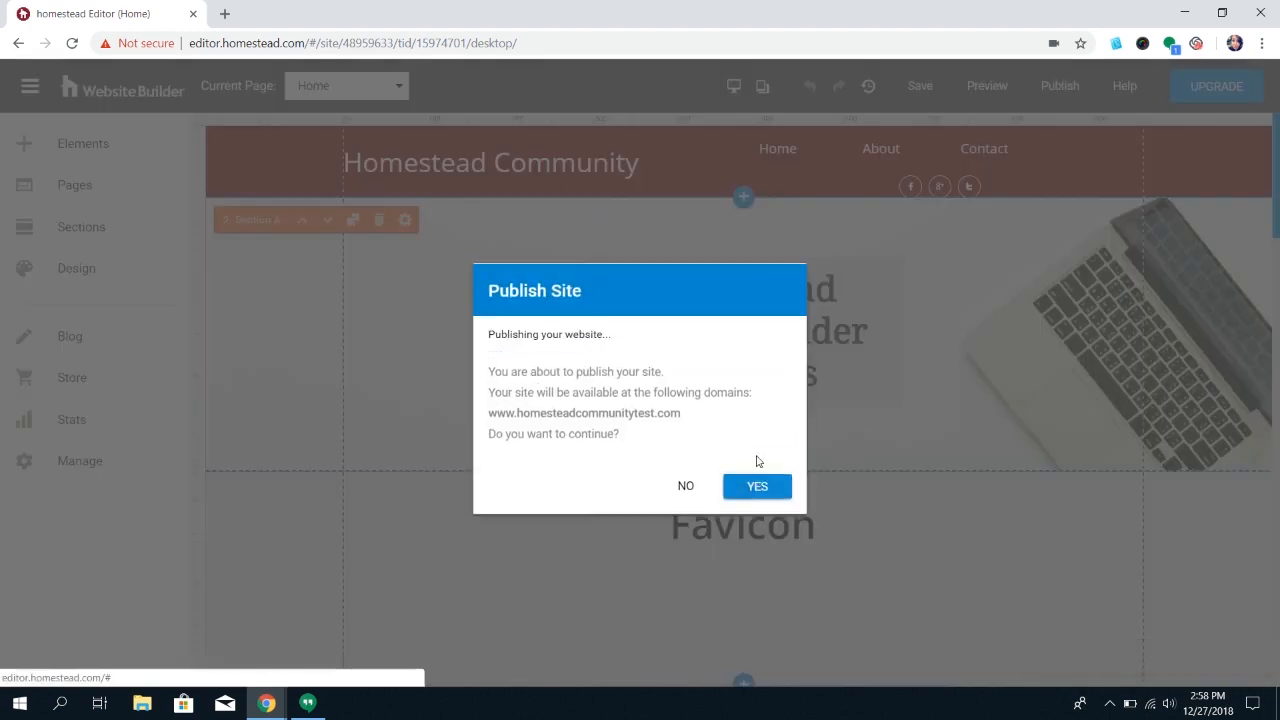
pyautogui.click(424, 13)
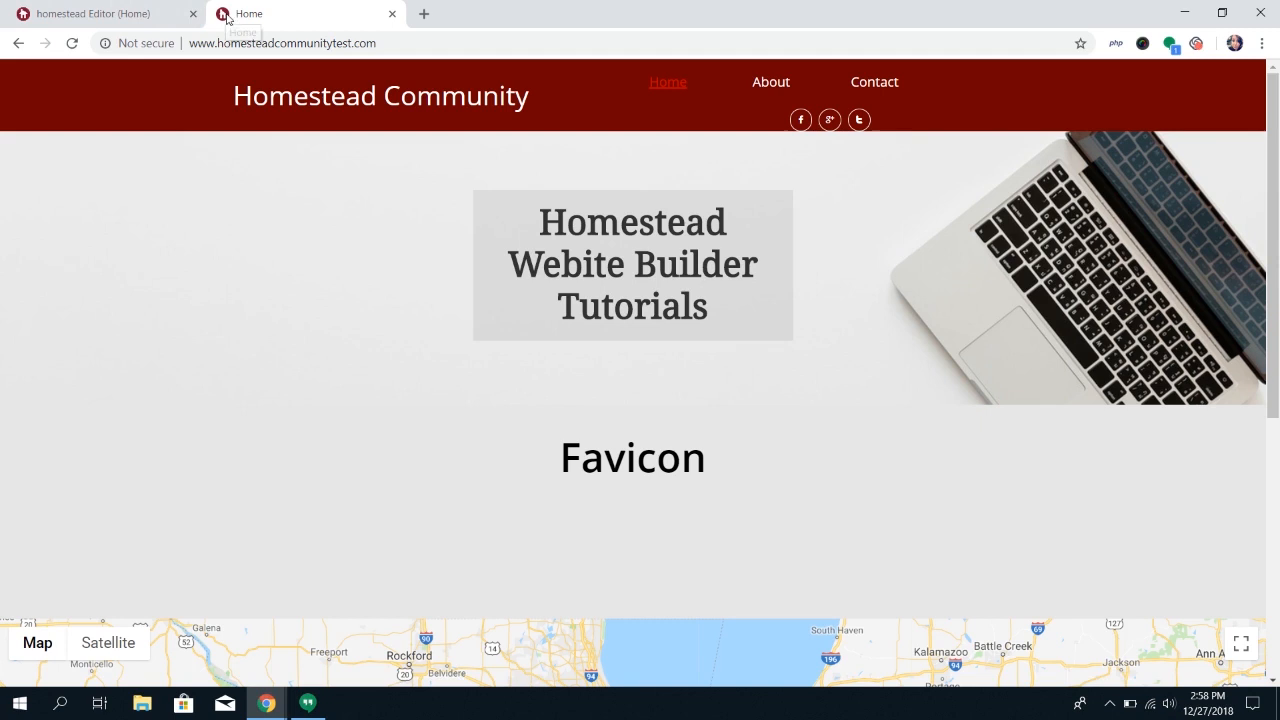
pyautogui.moveTo(216, 34)
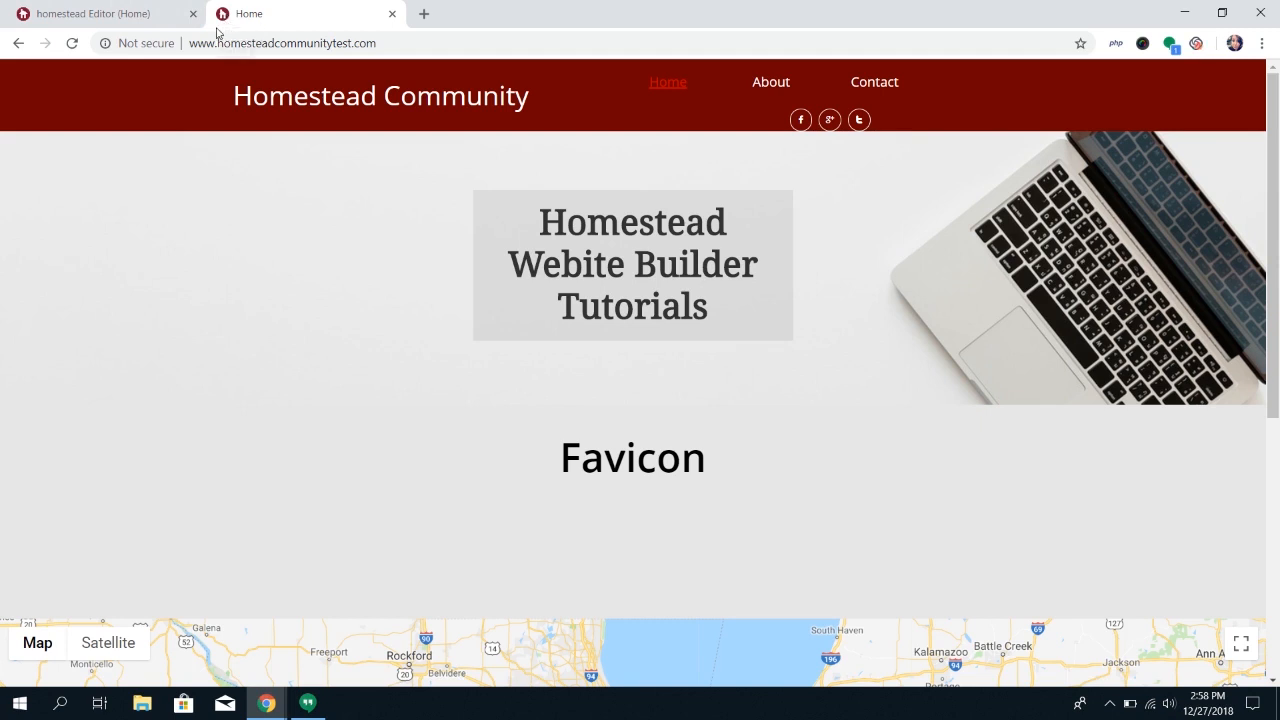
pyautogui.moveTo(247, 14)
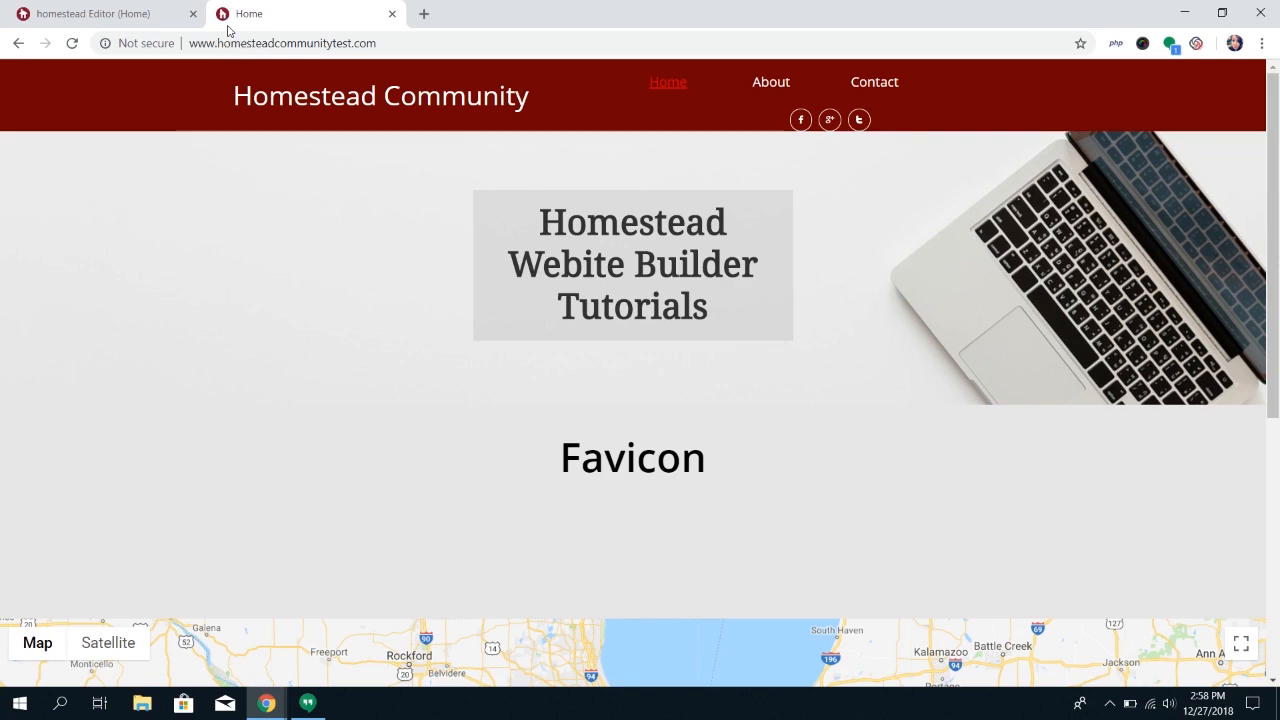
# Leave the live site tab and return to the Home page editor
pyautogui.click(100, 13)
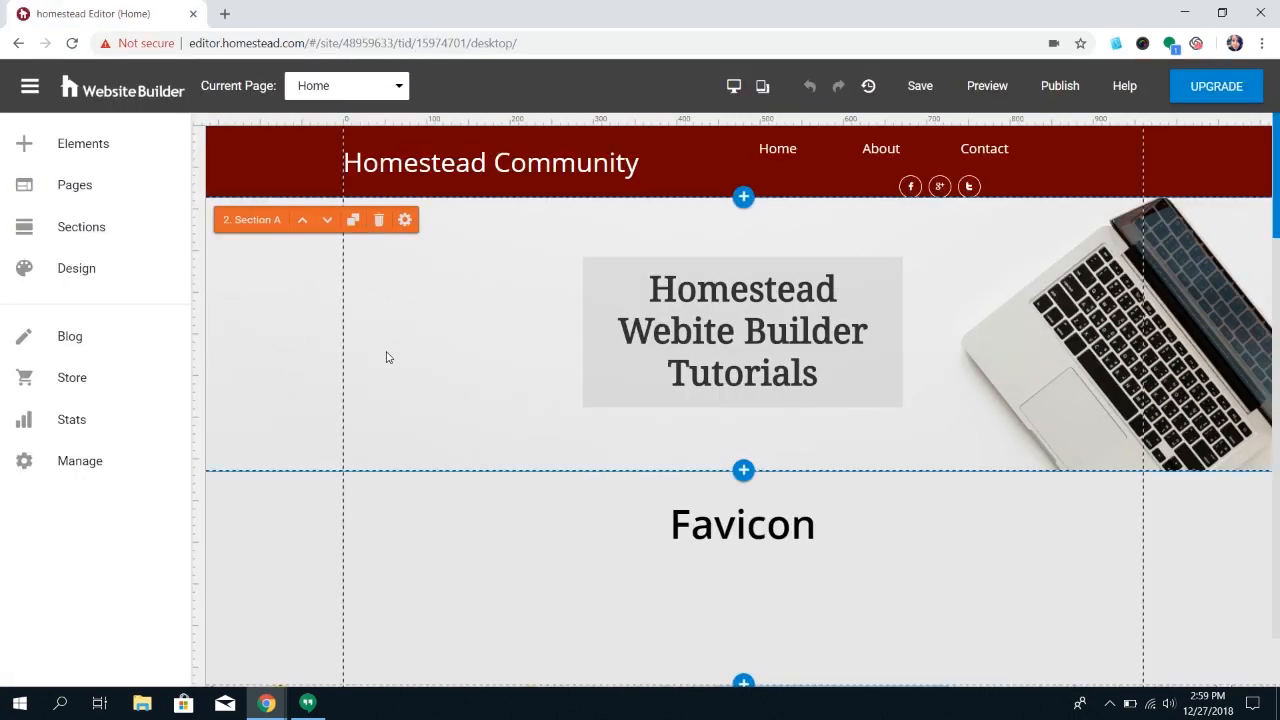